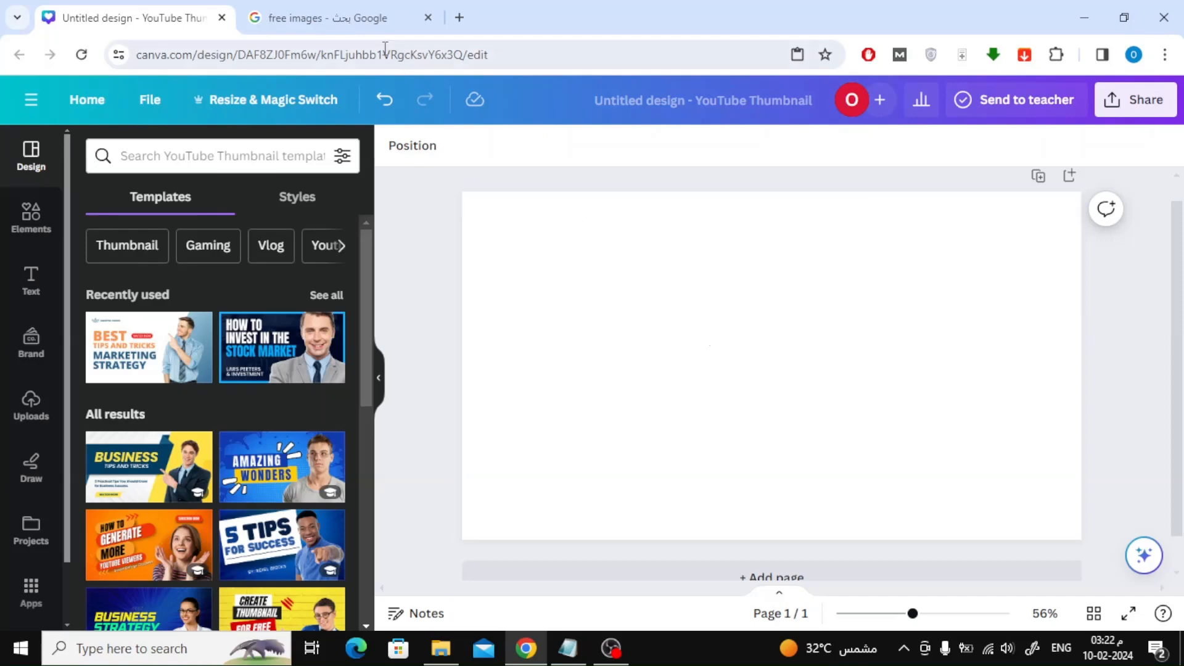
- Switch to the Google Images 'free images' results to reach the turquoise mountain lake photo
click(336, 17)
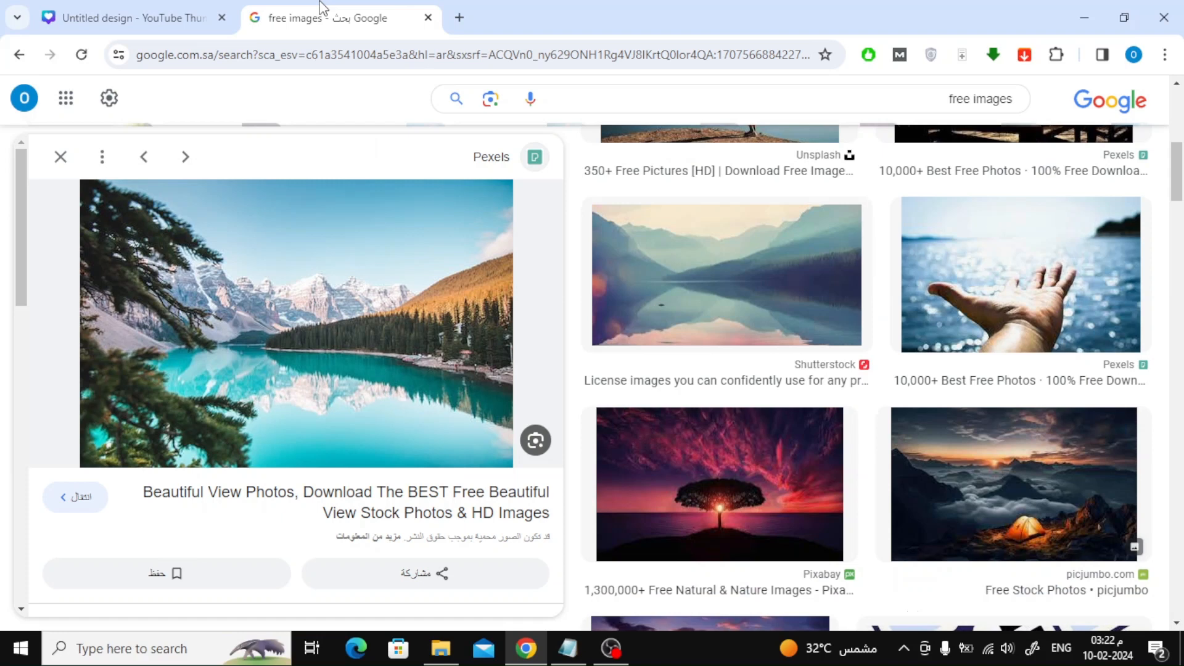
mouse_move(410, 317)
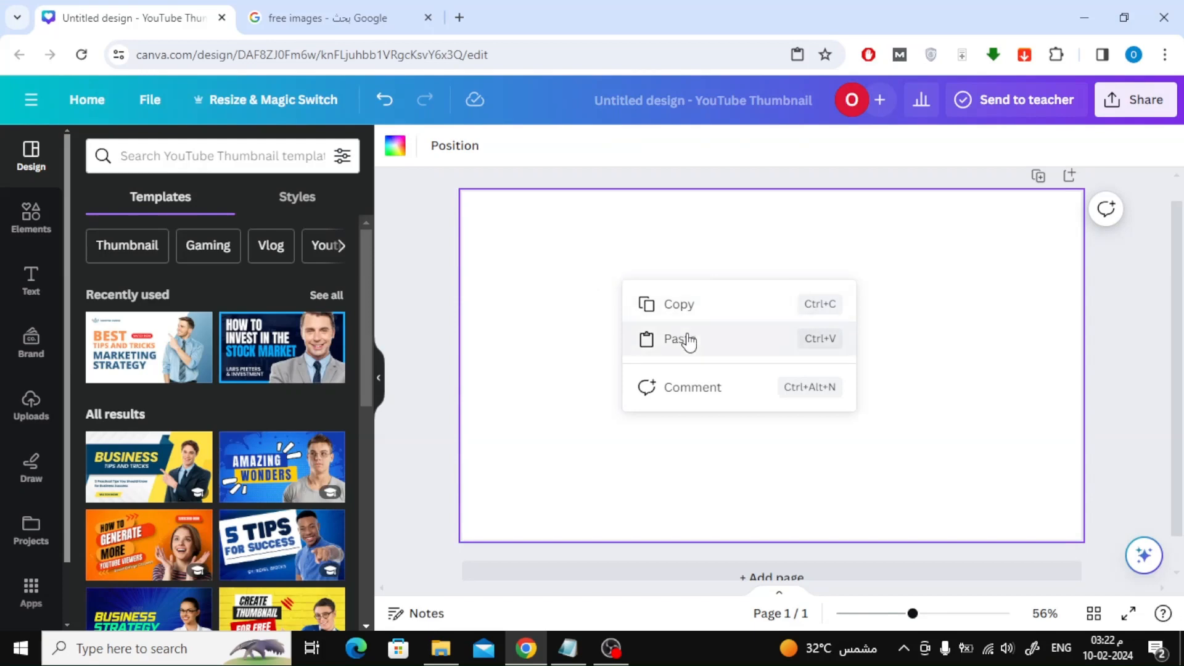
- Paste the copied mountain lake photo onto the blank YouTube Thumbnail page
click(725, 347)
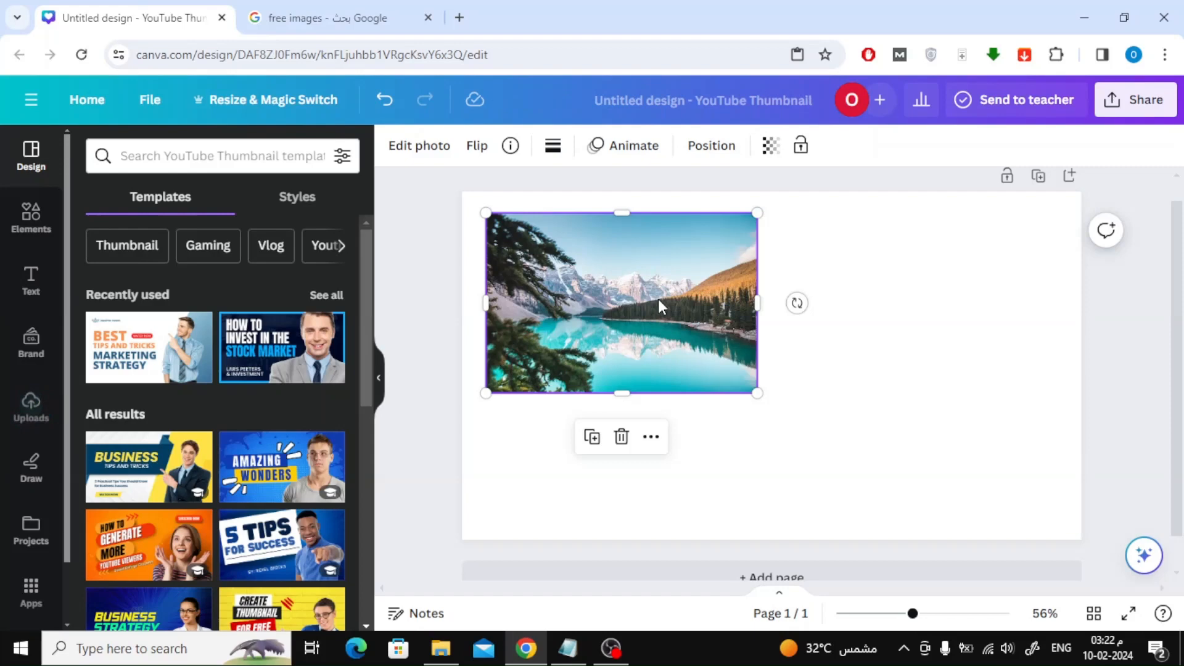
mouse_move(665, 280)
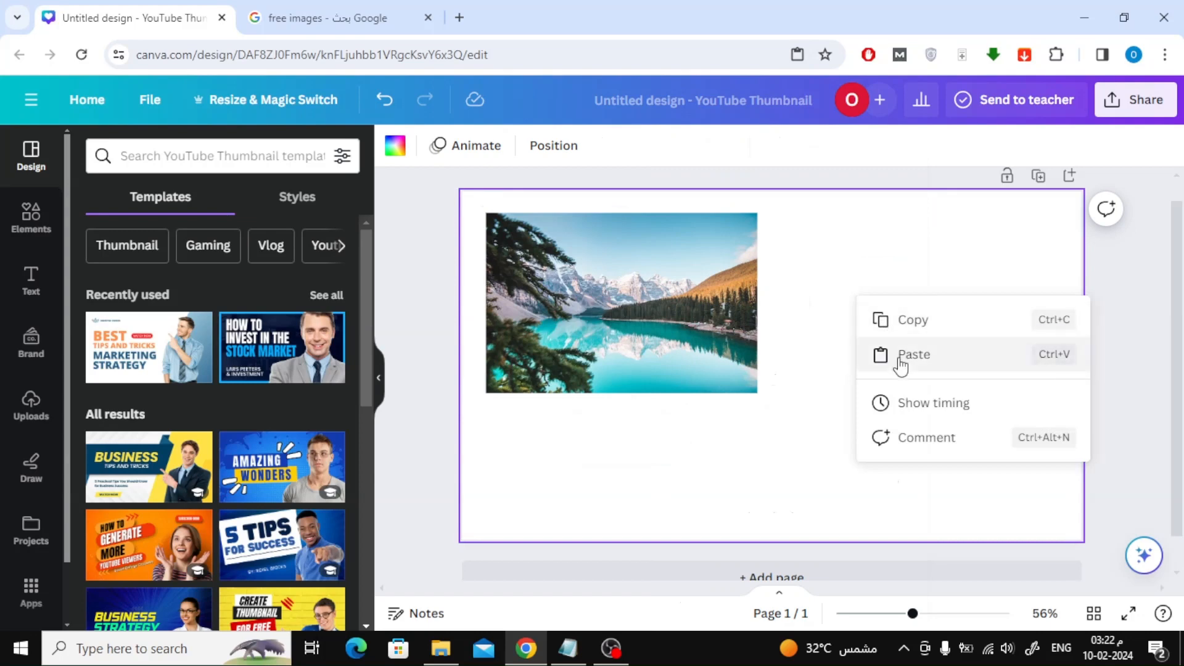
click(913, 354)
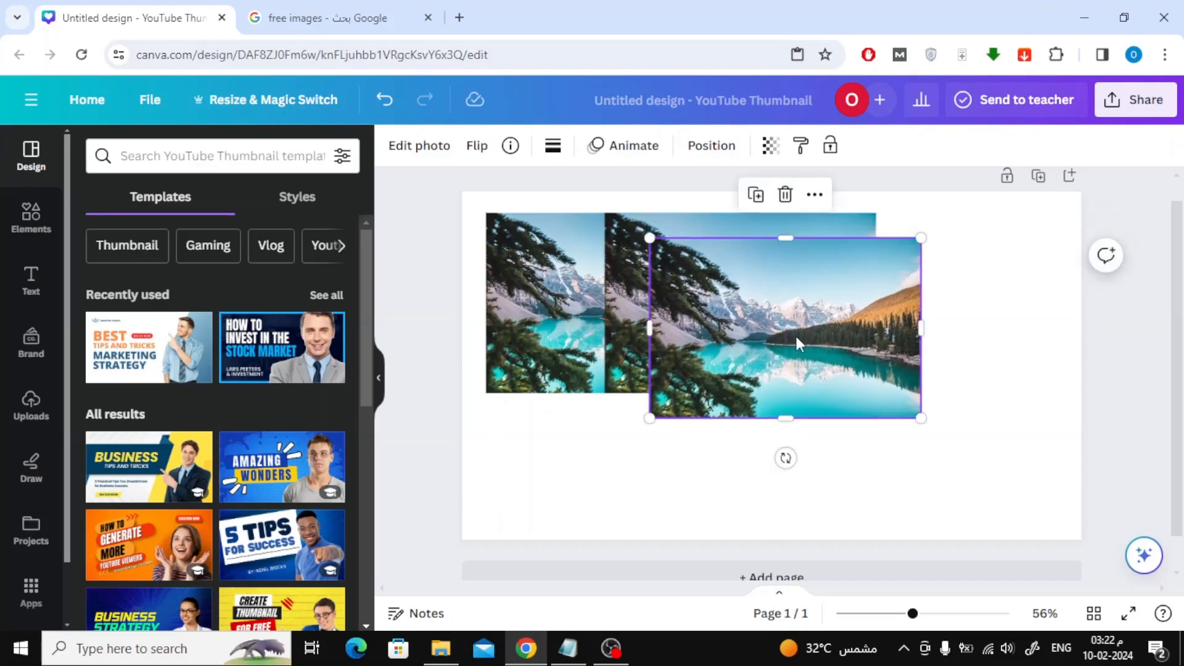
drag(785, 329, 844, 370)
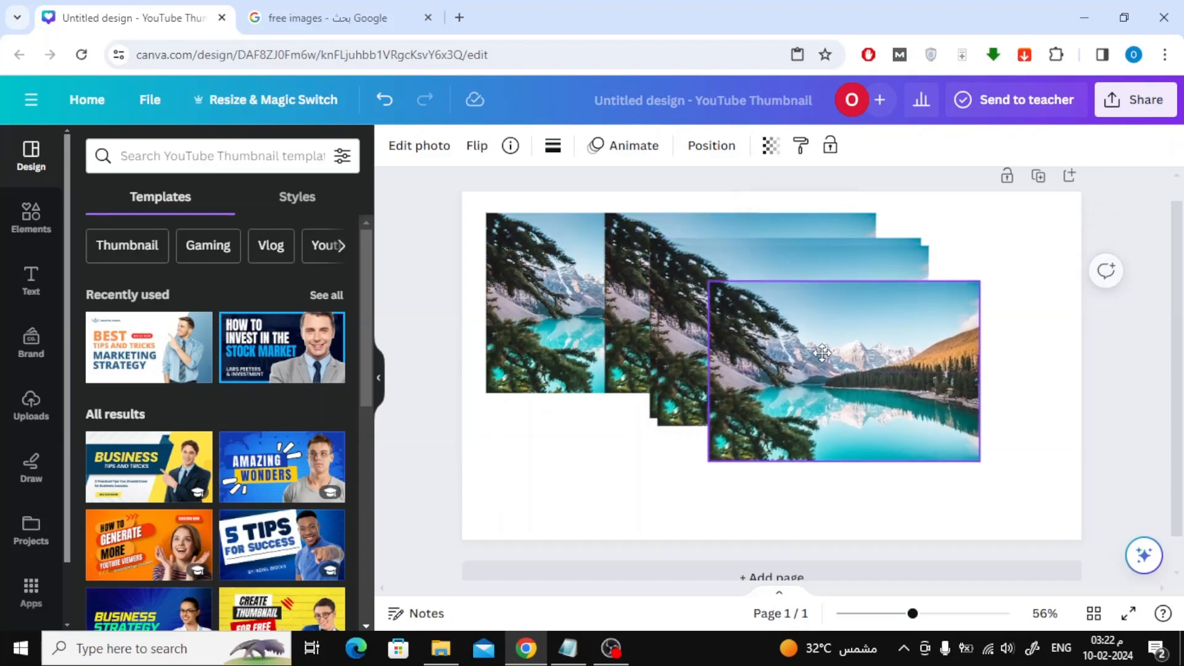
drag(843, 370, 859, 385)
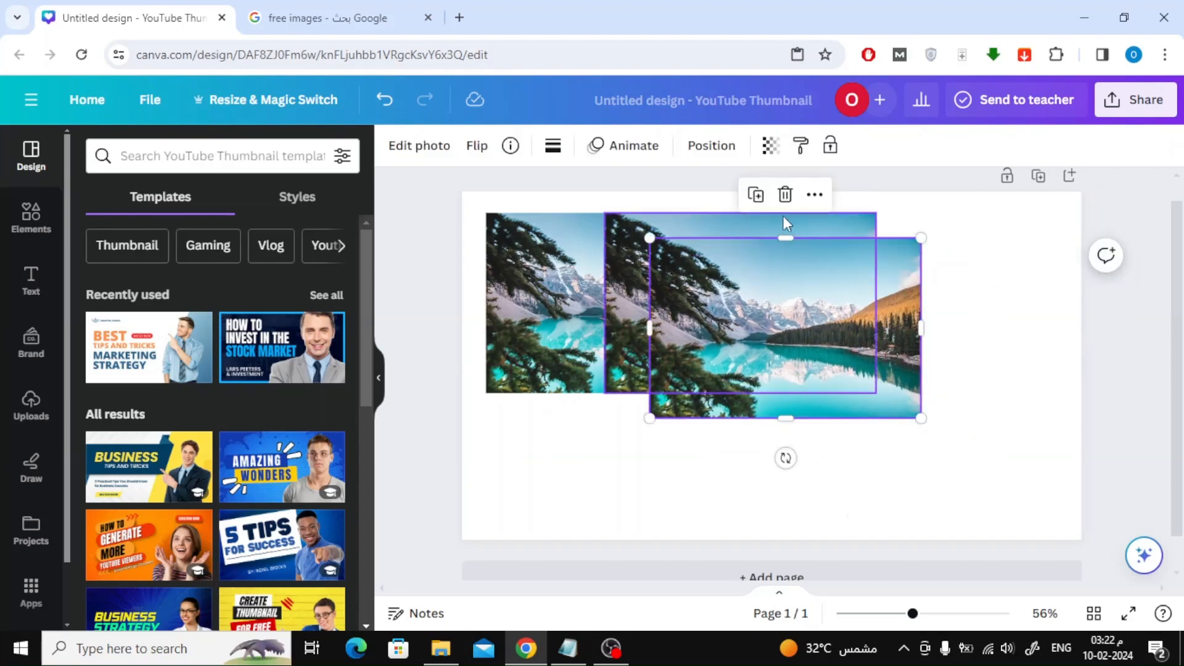
click(784, 194)
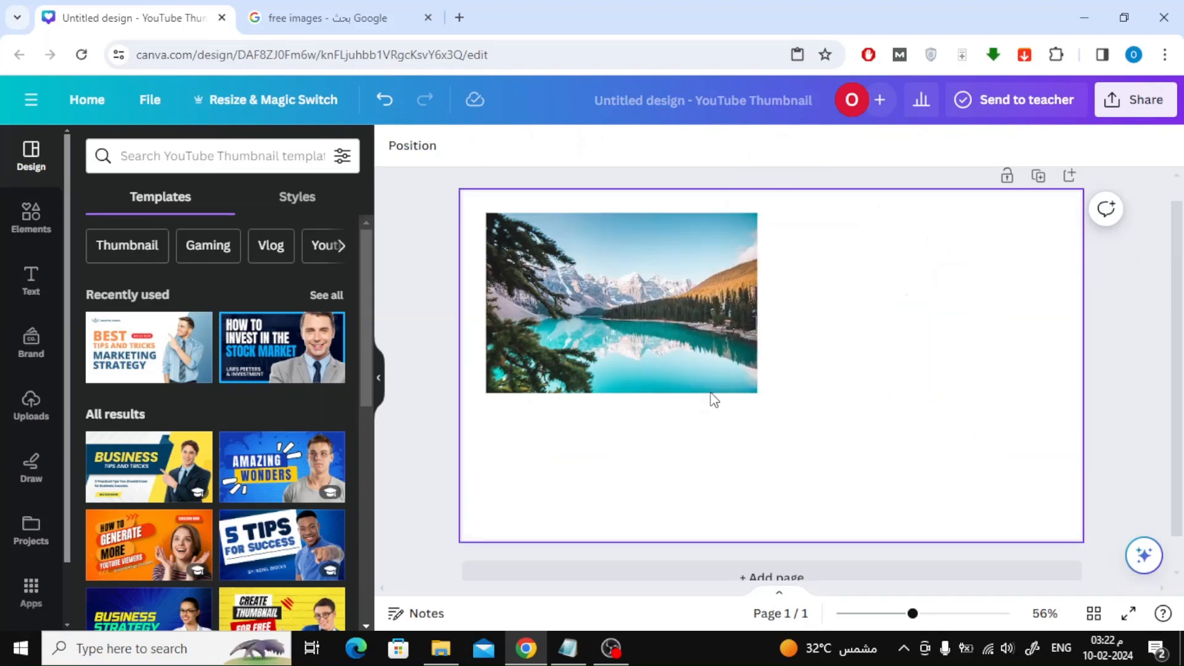
click(622, 302)
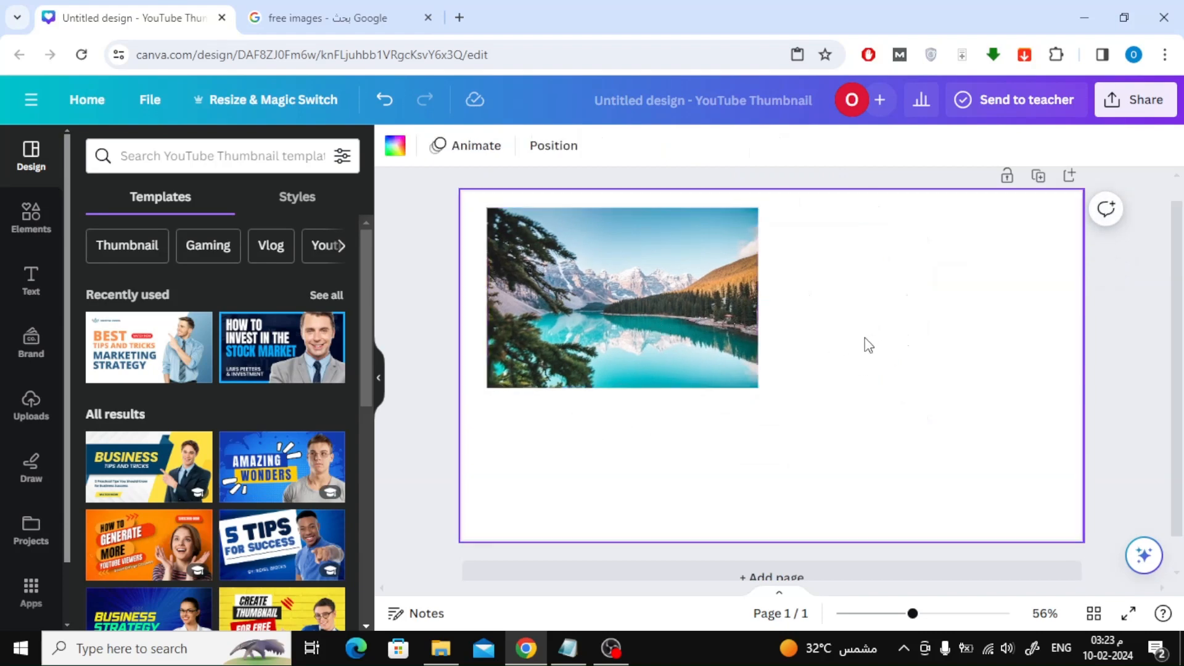
mouse_move(856, 348)
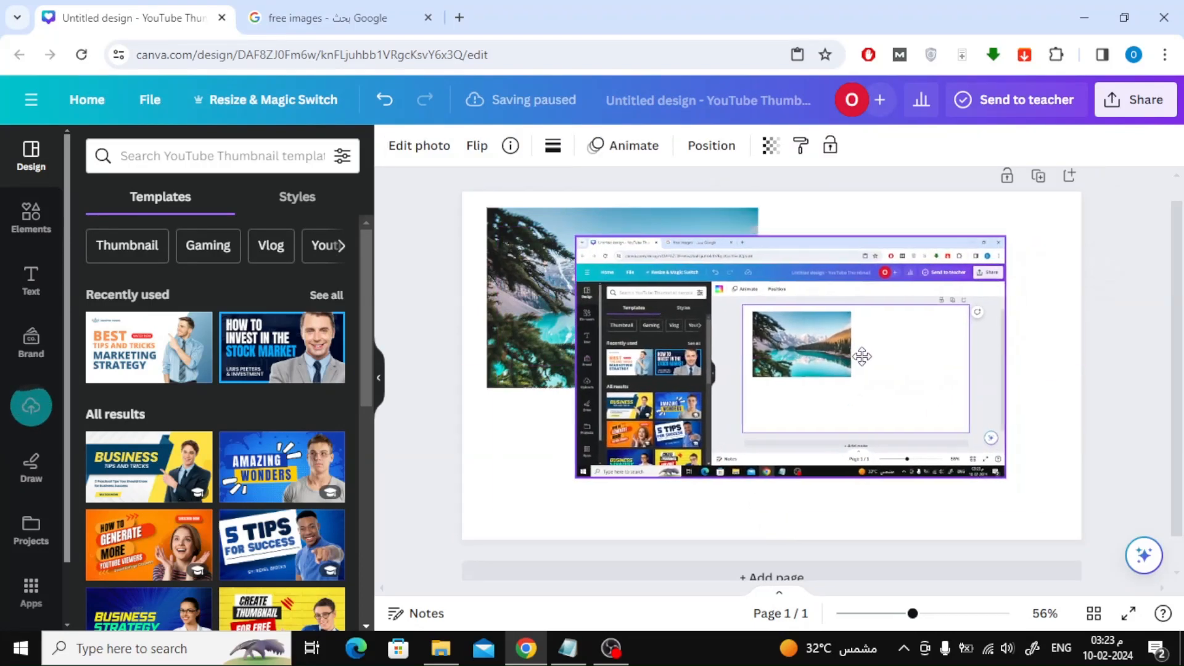
drag(861, 356, 846, 364)
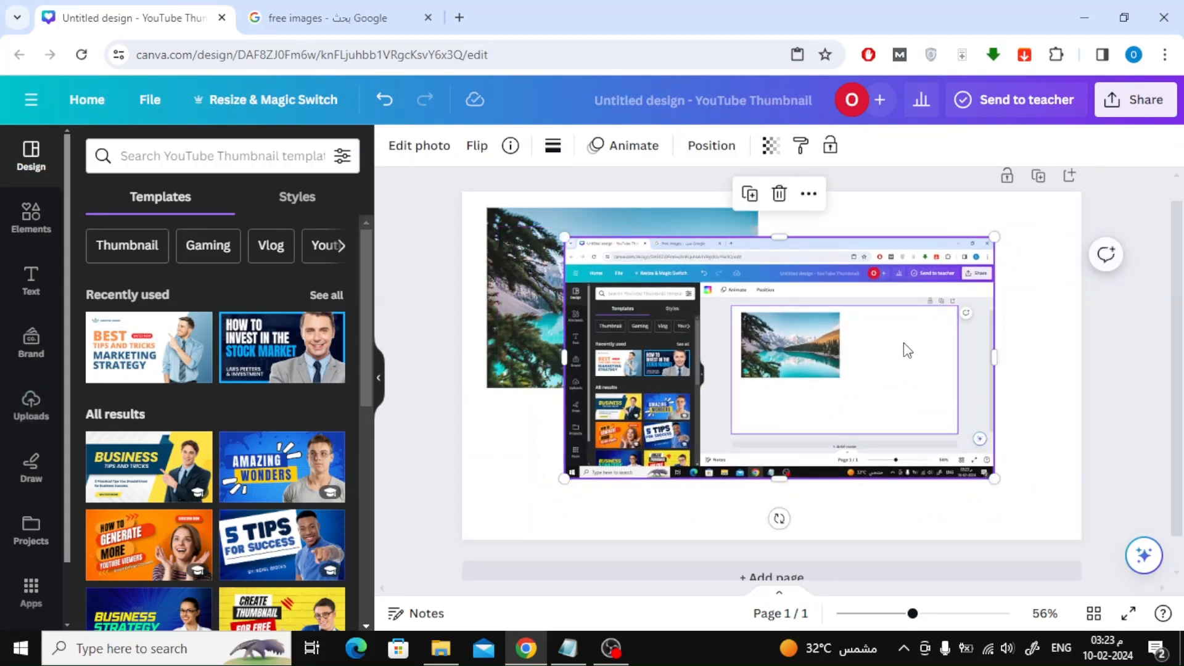
mouse_move(563, 477)
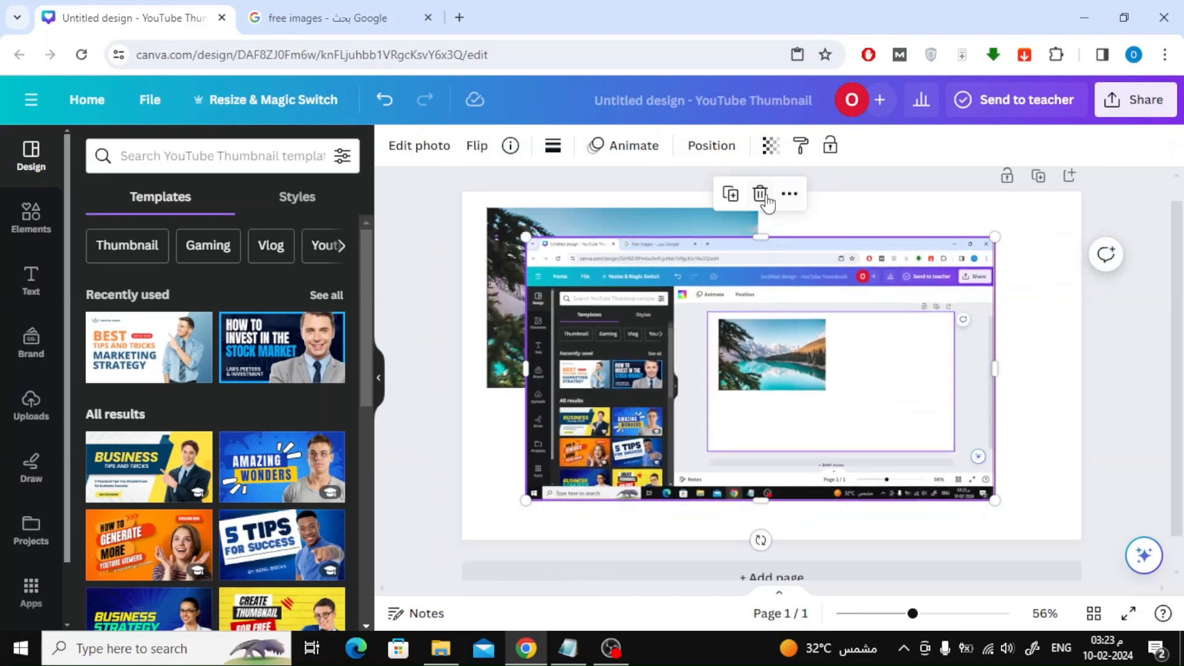
click(759, 194)
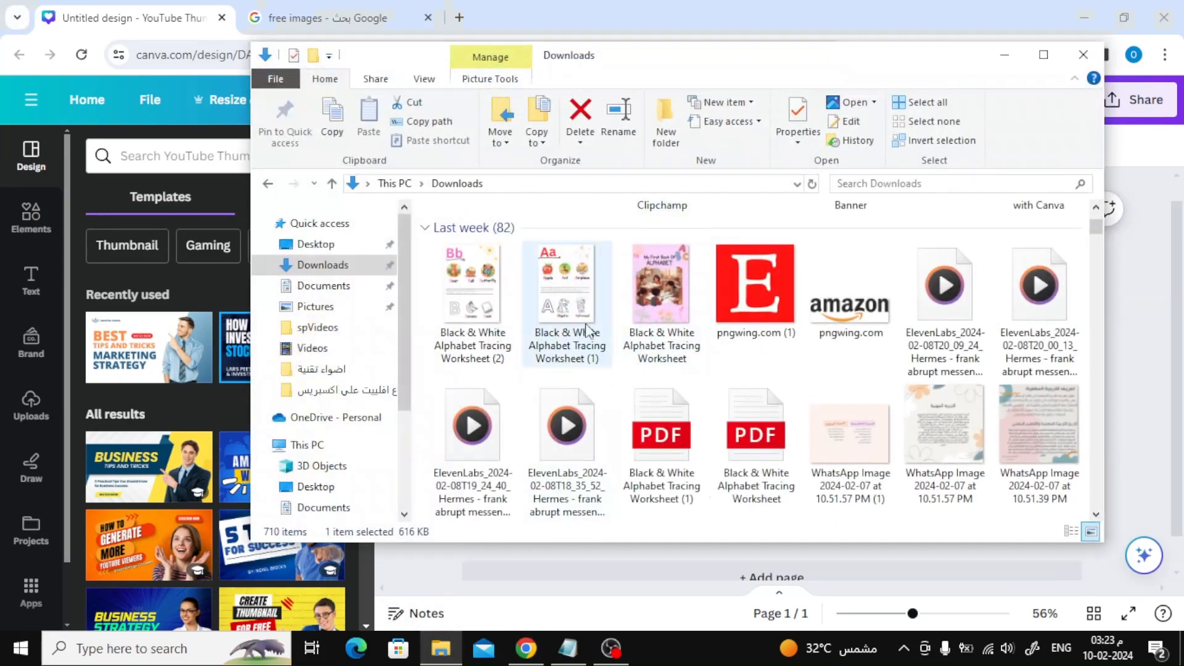
right_click(567, 283)
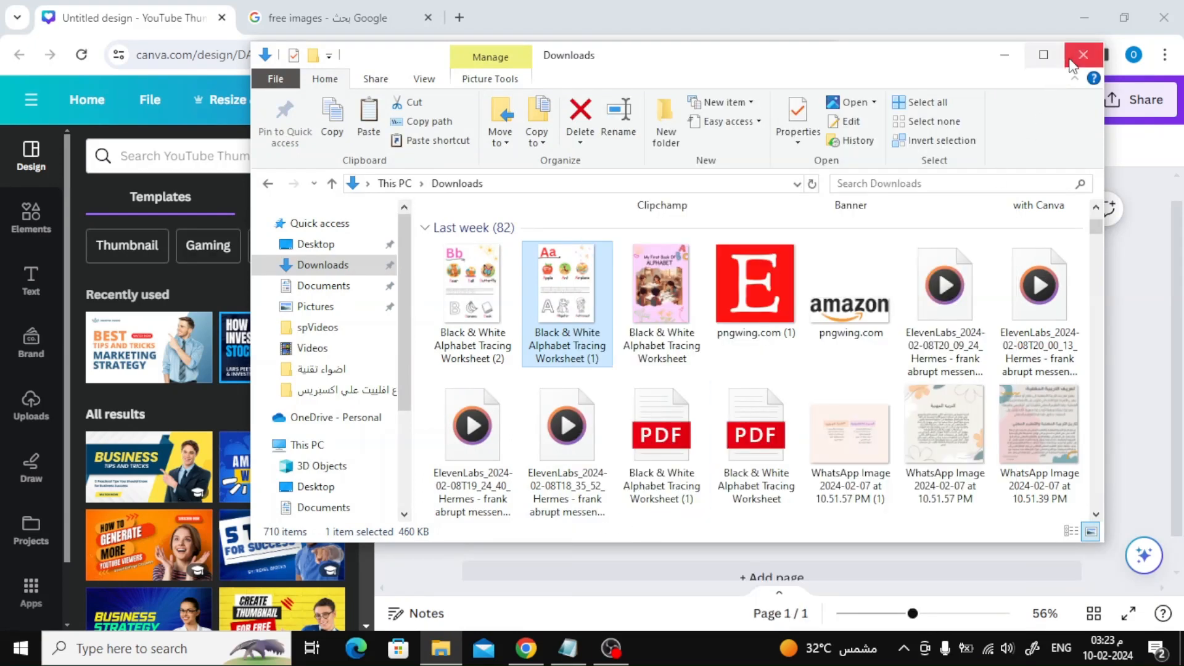
click(1083, 55)
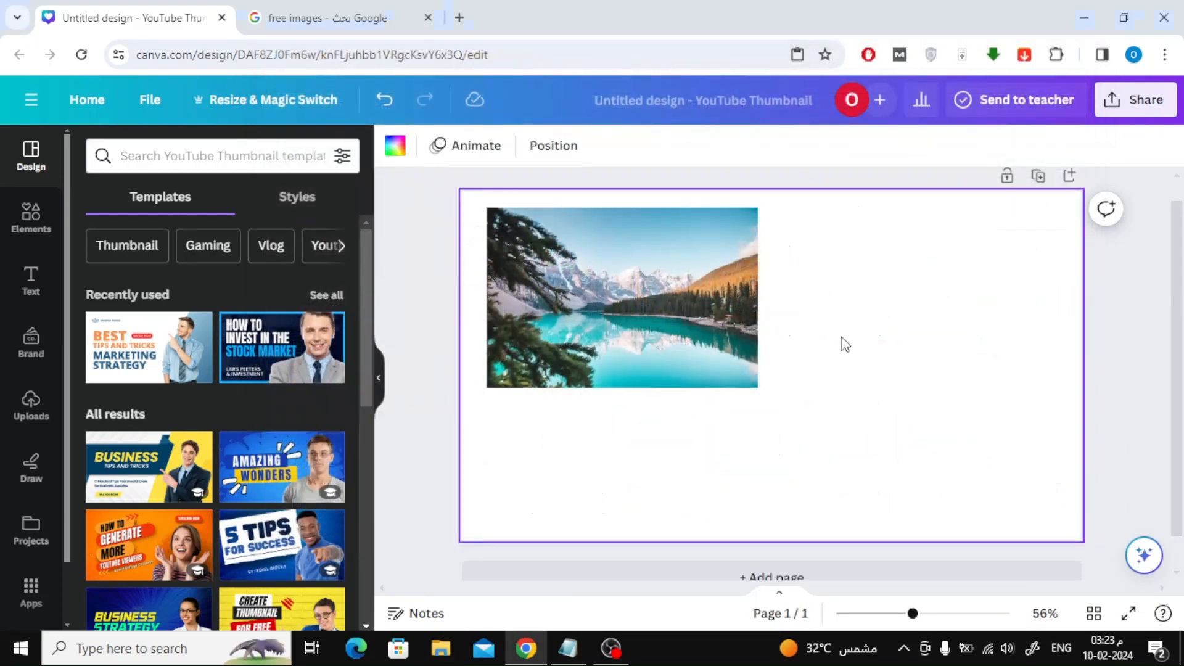